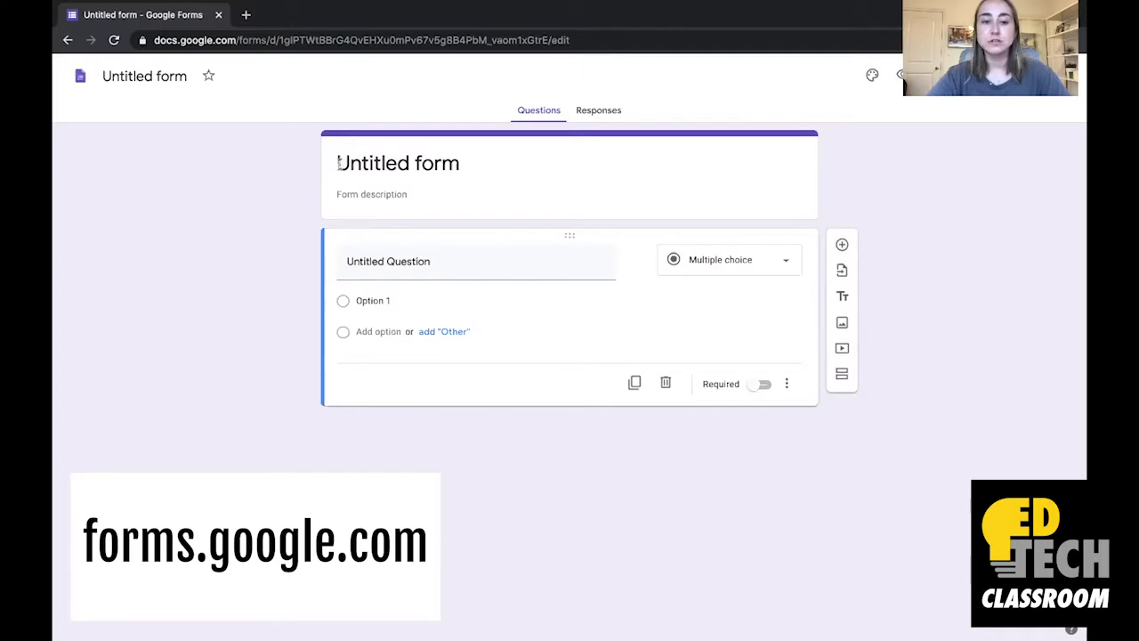
Title the form 'Check-In'
left_click(397, 163)
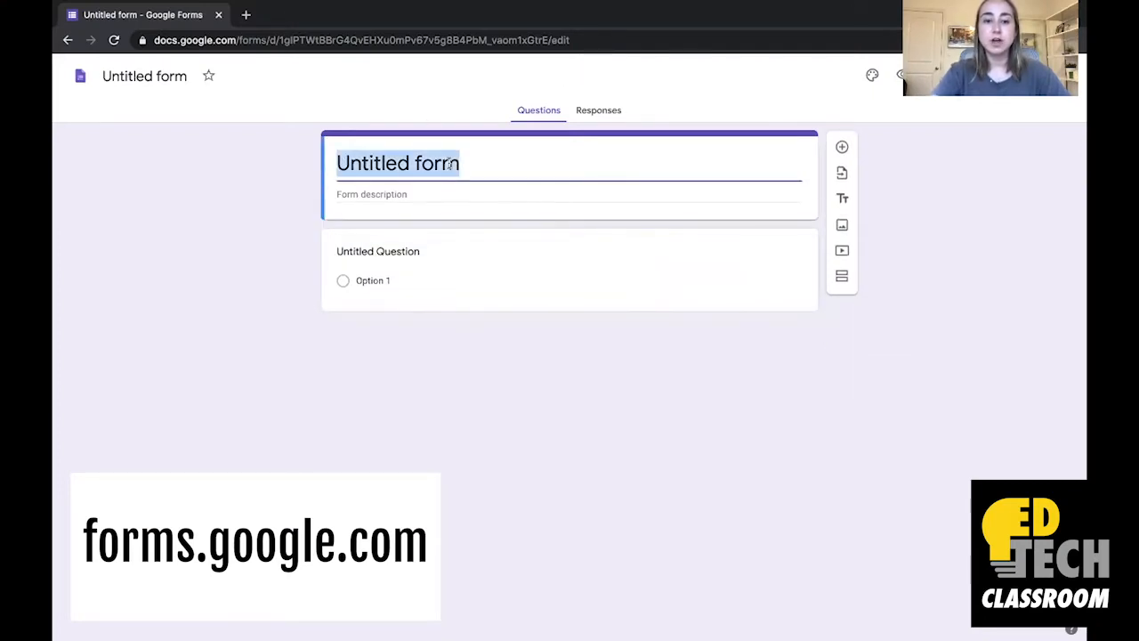
type("Check")
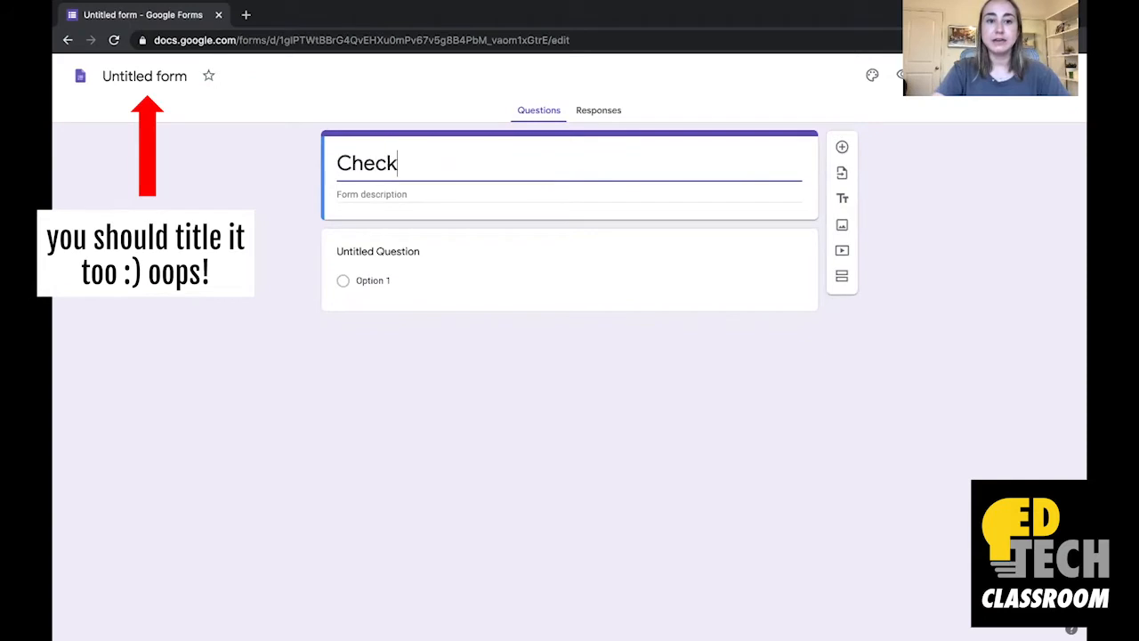
type("-In")
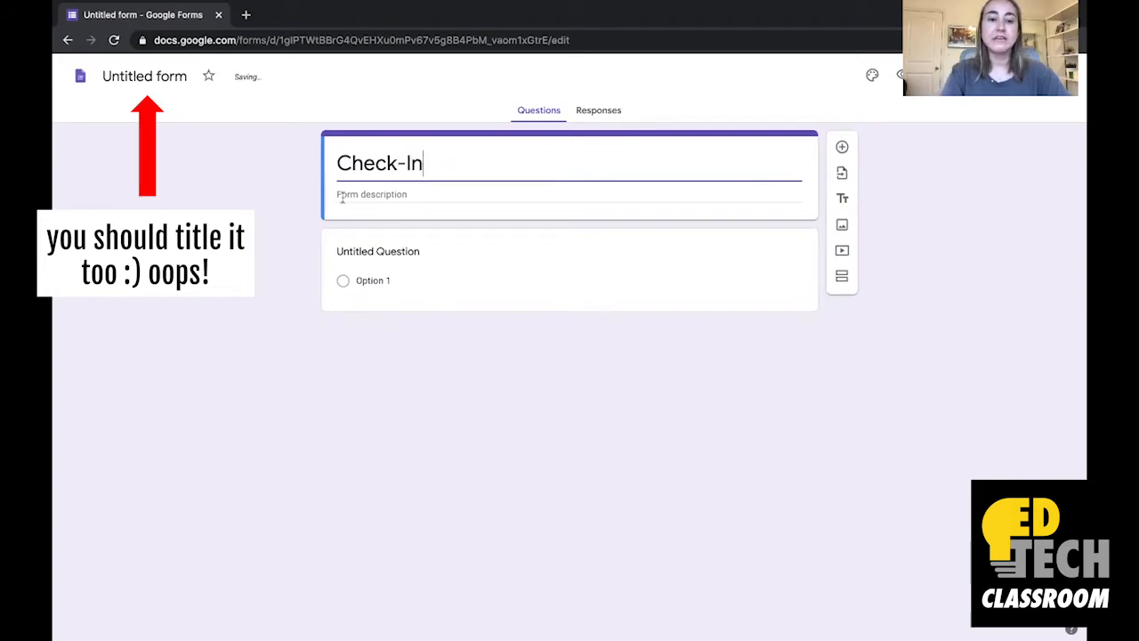
Add the form description 'Please fill out the survey below.'
left_click(387, 194)
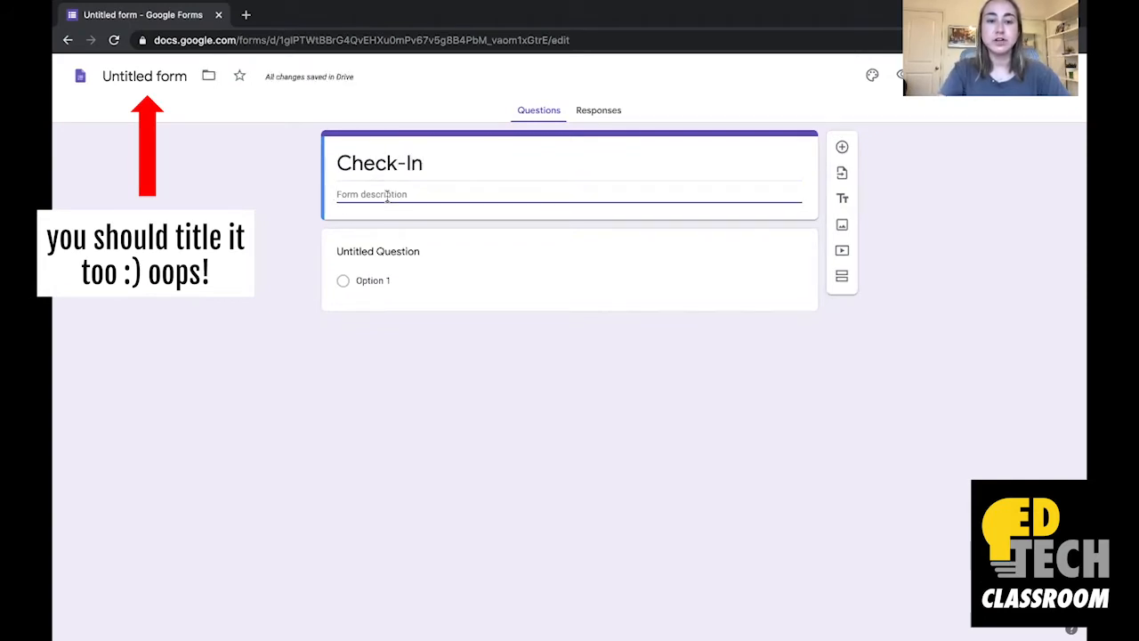
type("Please")
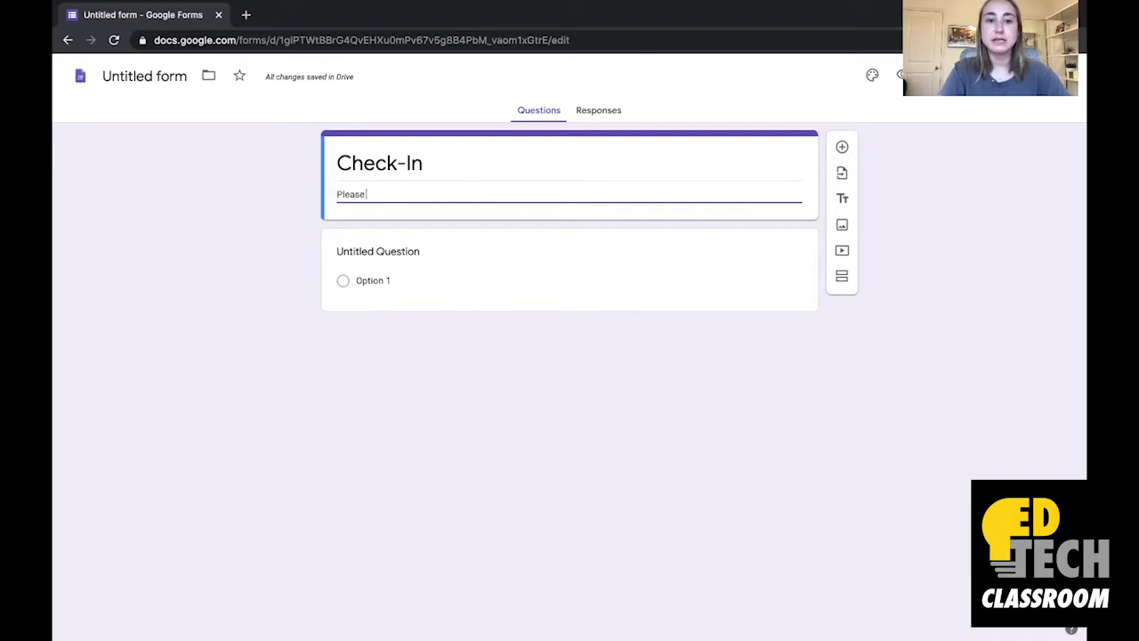
type("fill out the survey")
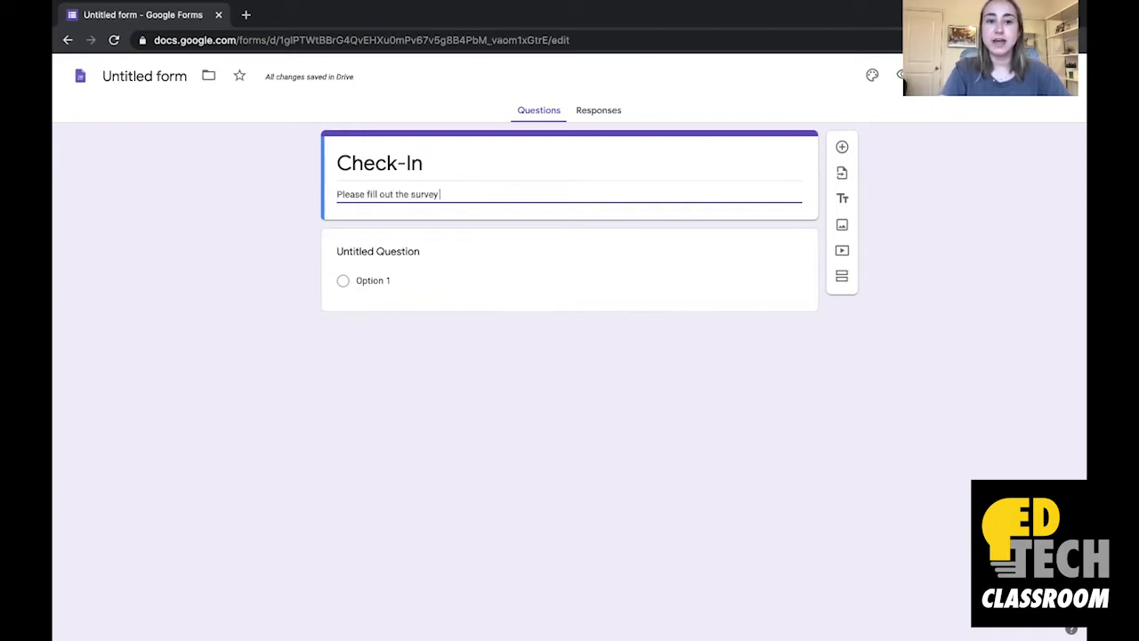
type("below.")
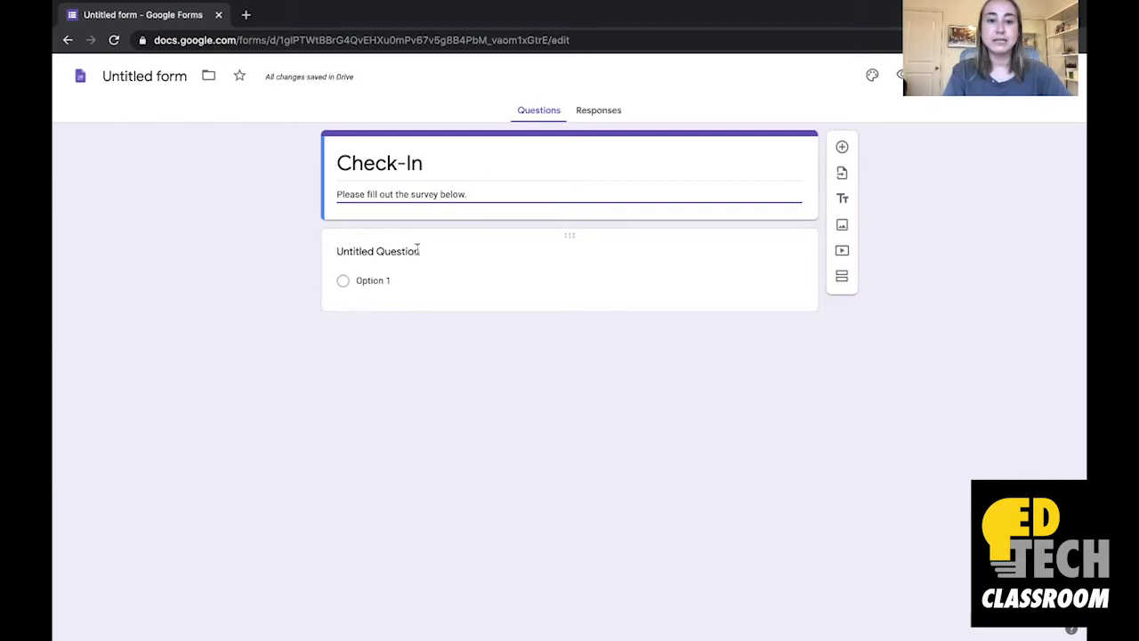
Enter 'What is your name?' as a Short answer question and mark it Required
type("What is your name?")
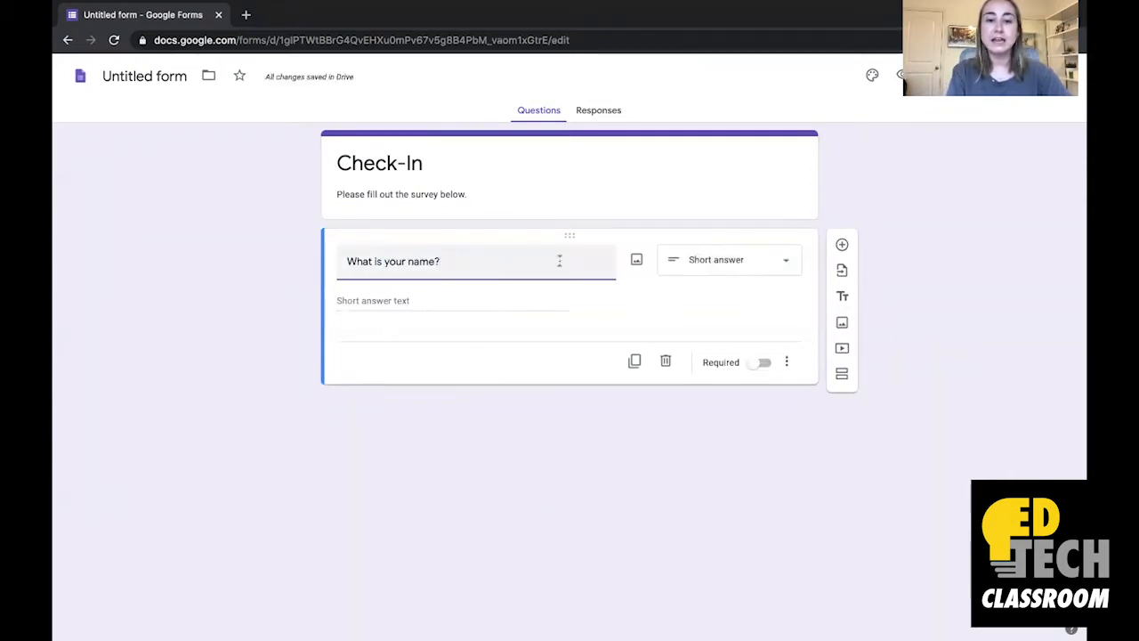
mouse_move(765, 280)
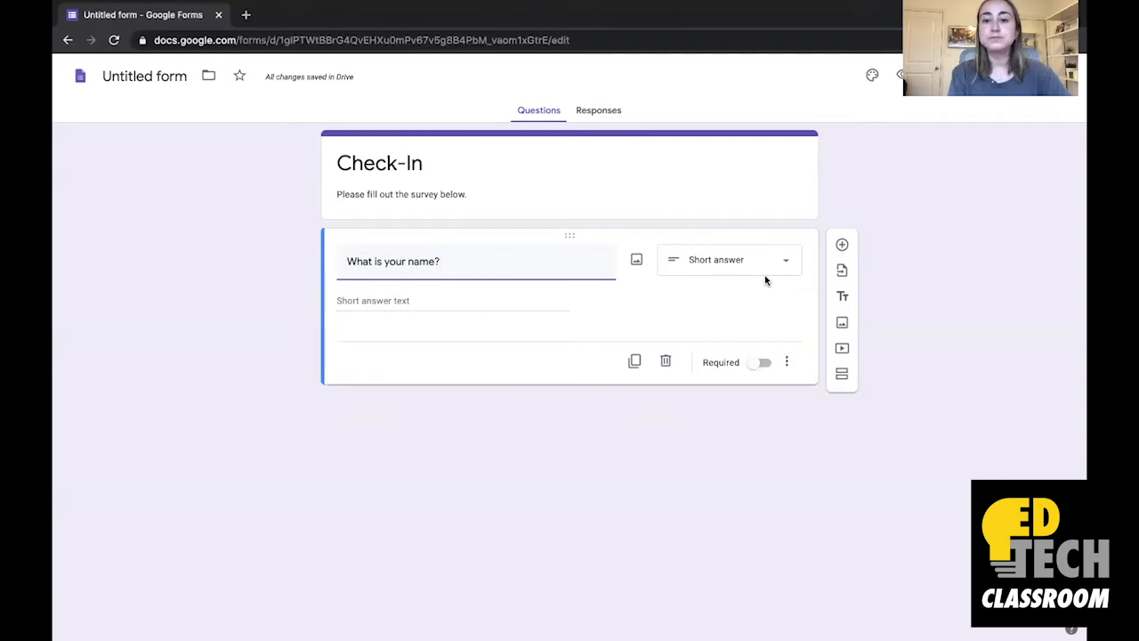
mouse_move(746, 265)
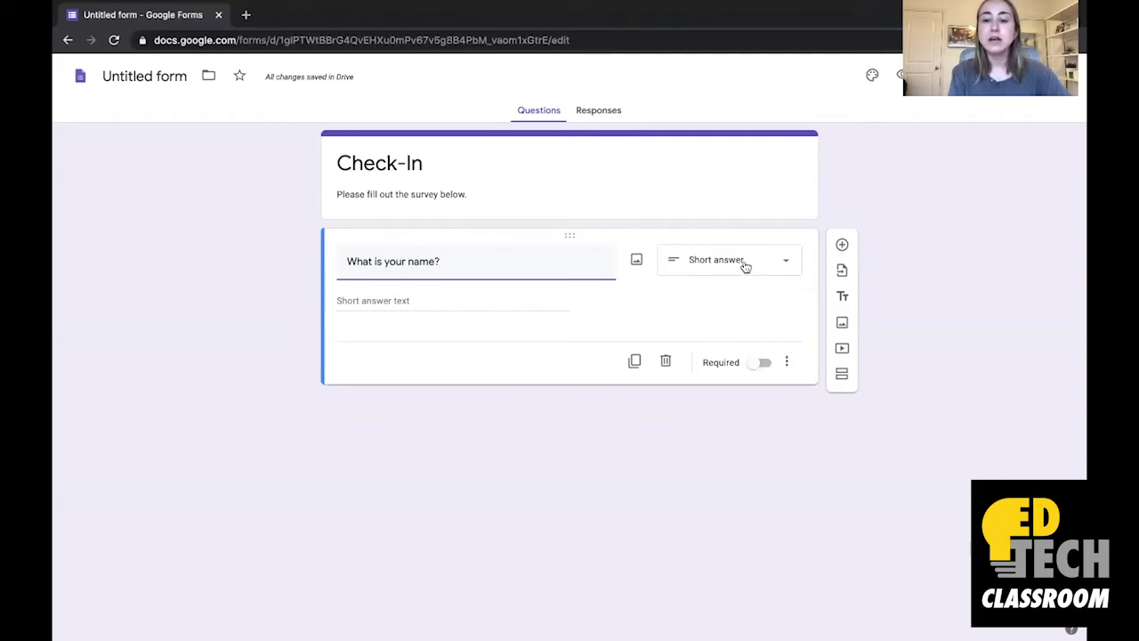
left_click(756, 363)
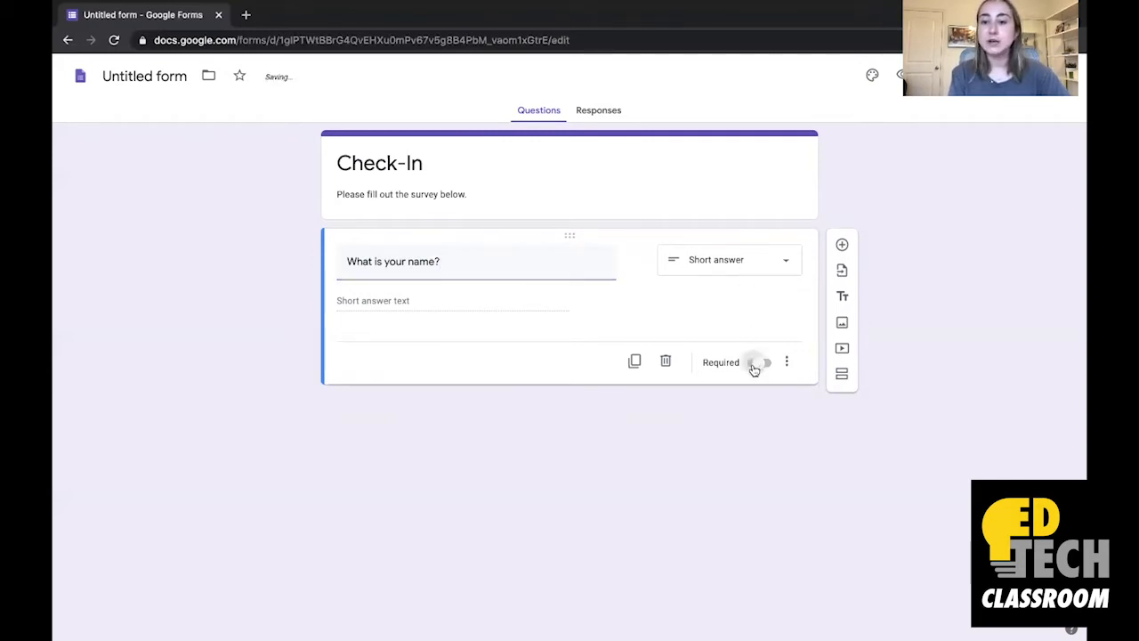
left_click(761, 362)
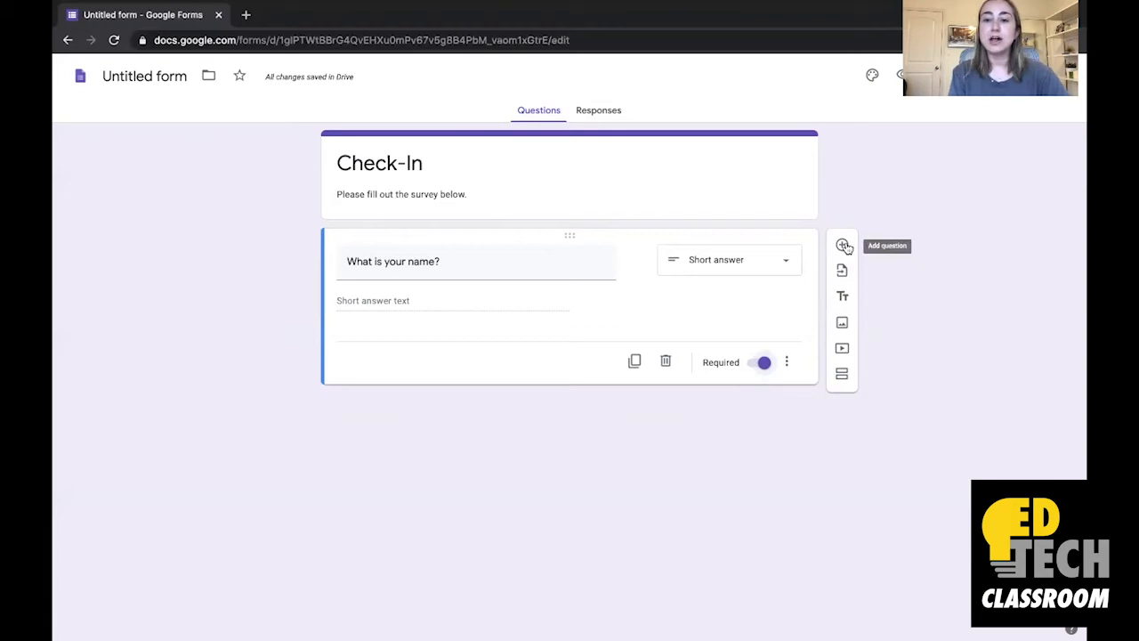
Add the Paragraph question 'What can I do to support you?', then a blank third question
left_click(842, 246)
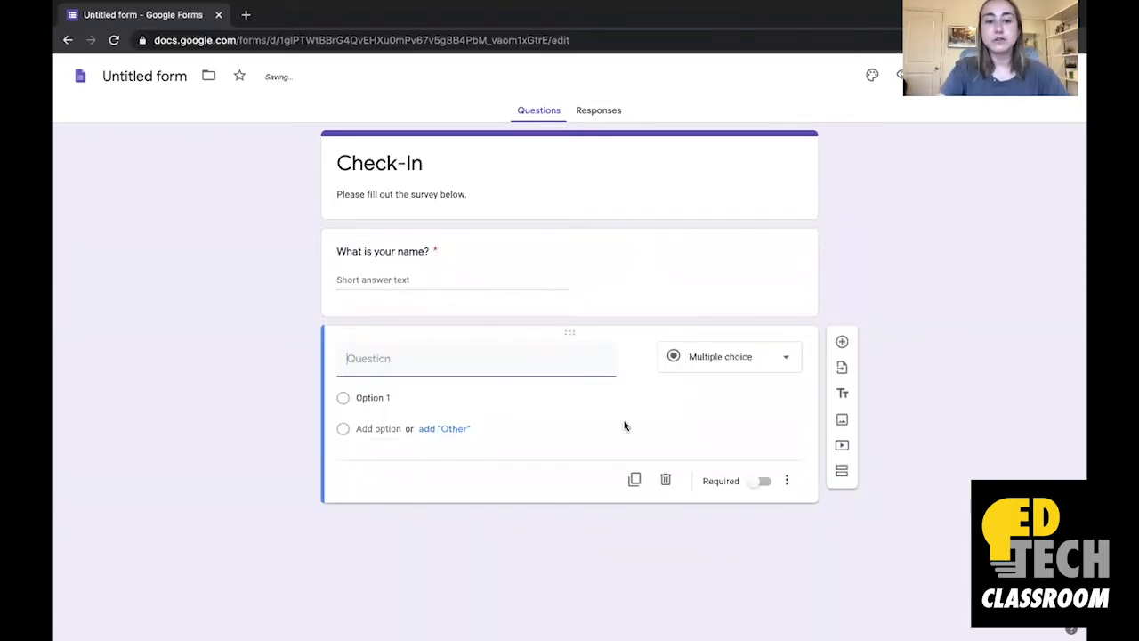
type("What can I do")
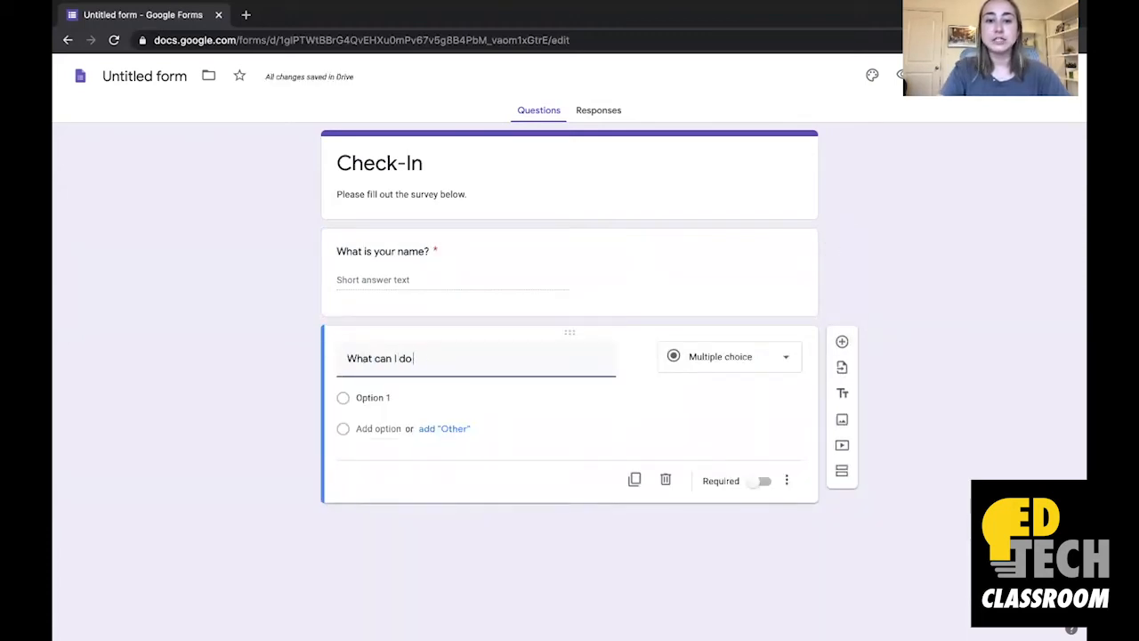
type("to support you?")
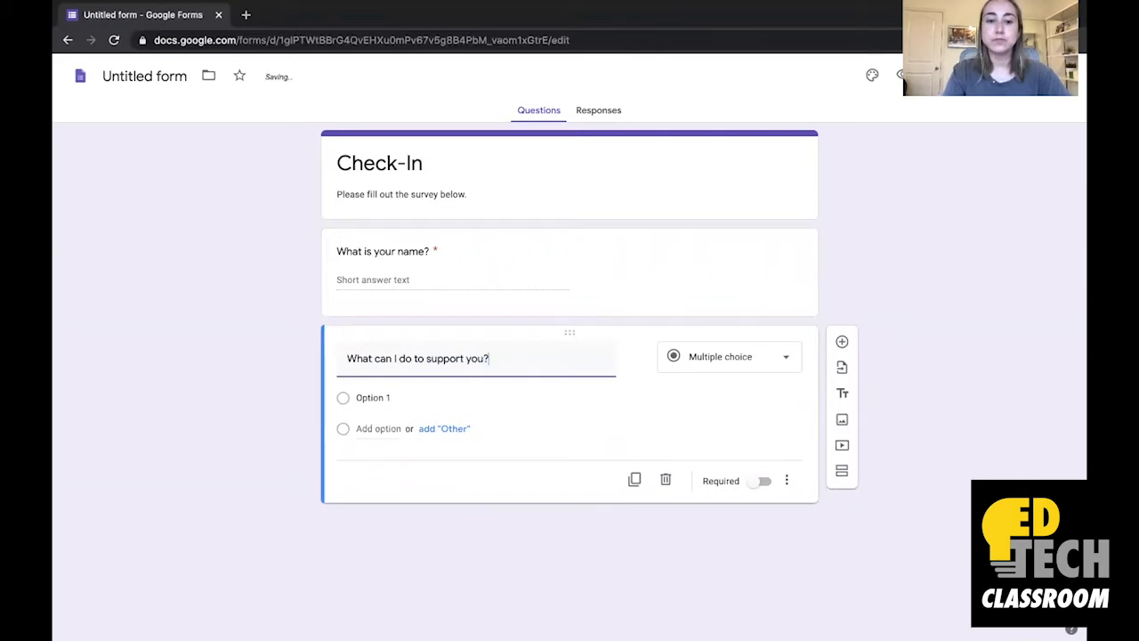
left_click(729, 357)
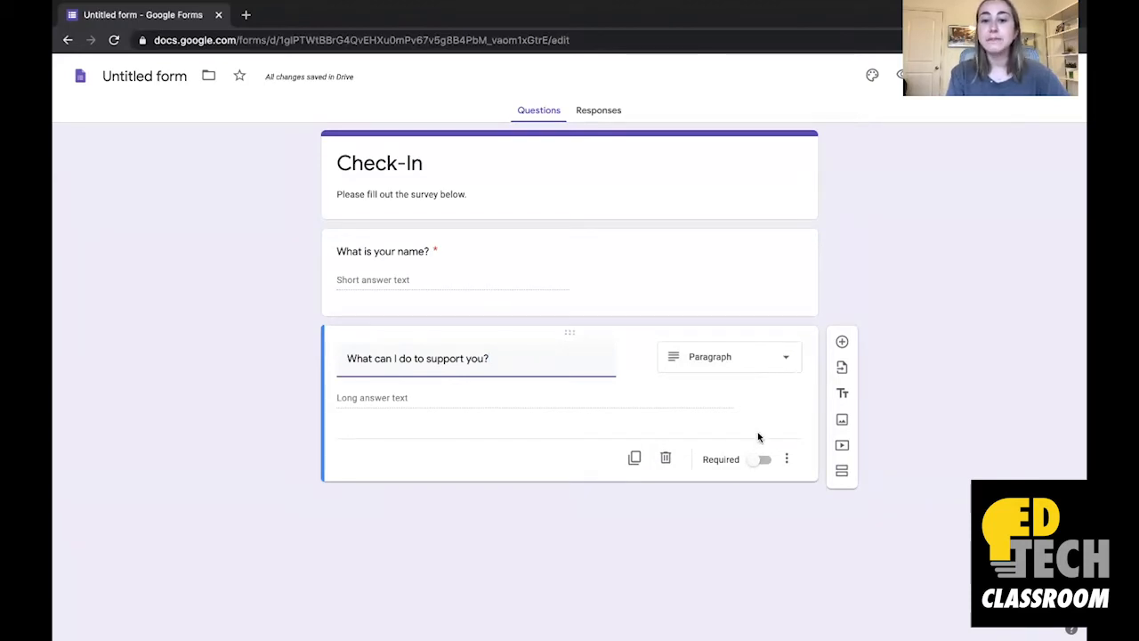
mouse_move(771, 473)
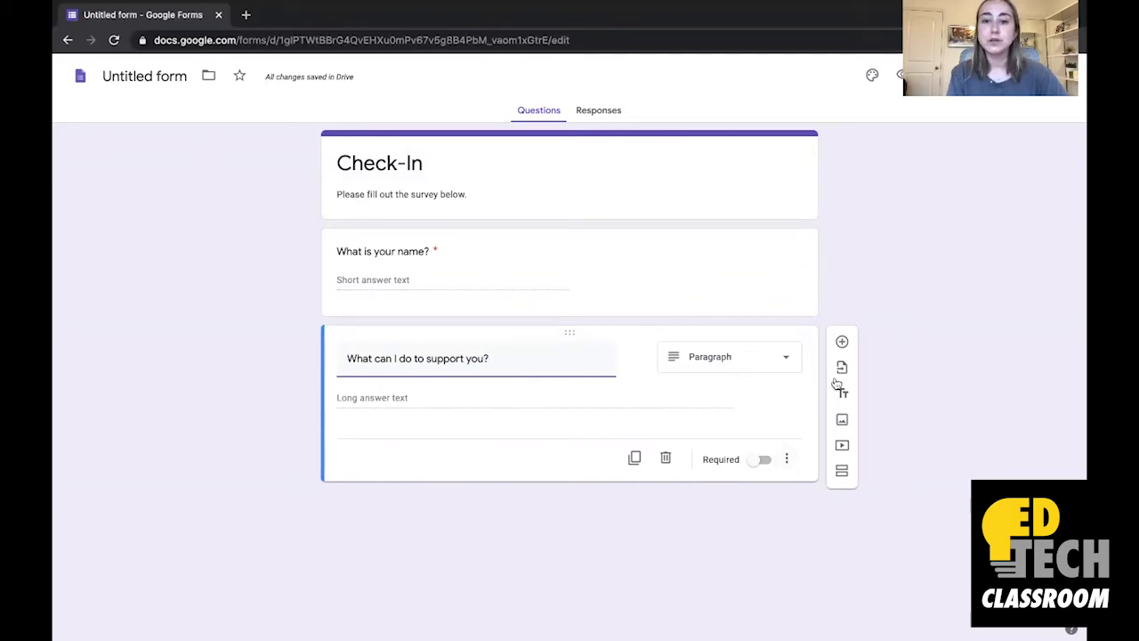
left_click(841, 341)
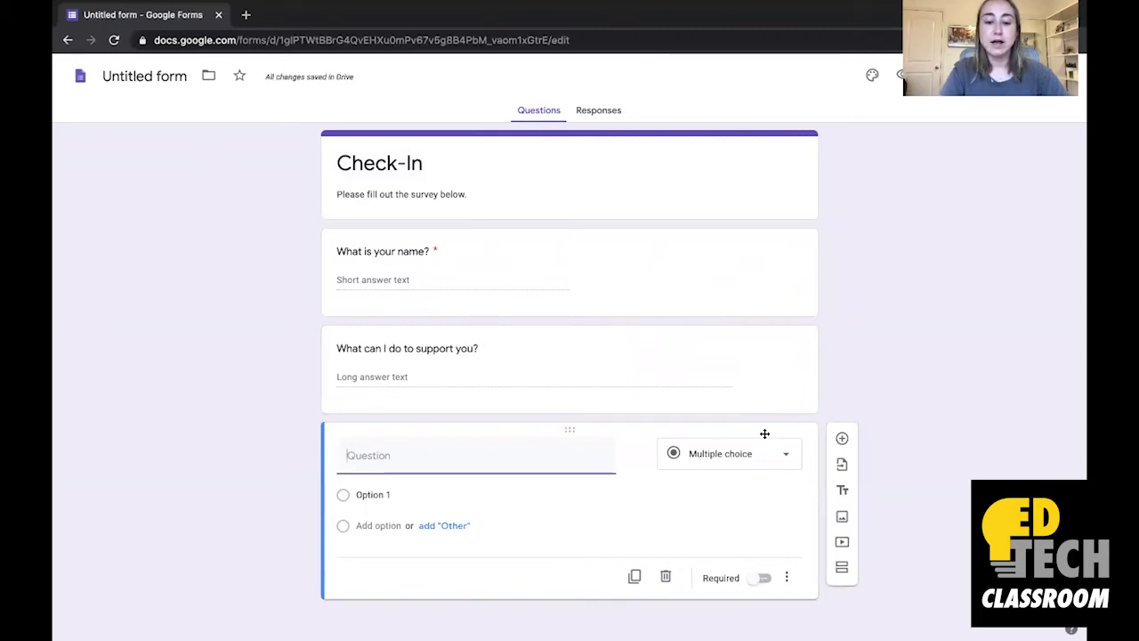
Ask 'How are you feeling today?' with options Happy, Sad, Overwhelmed, Excited, Mad
type("How are you")
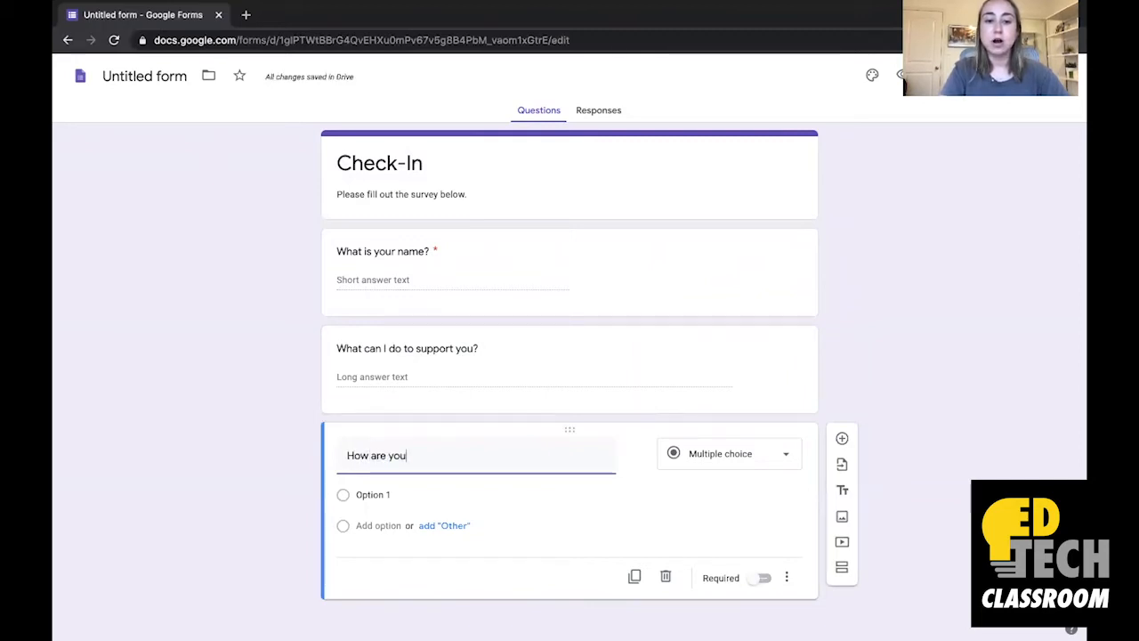
type("feeling today?")
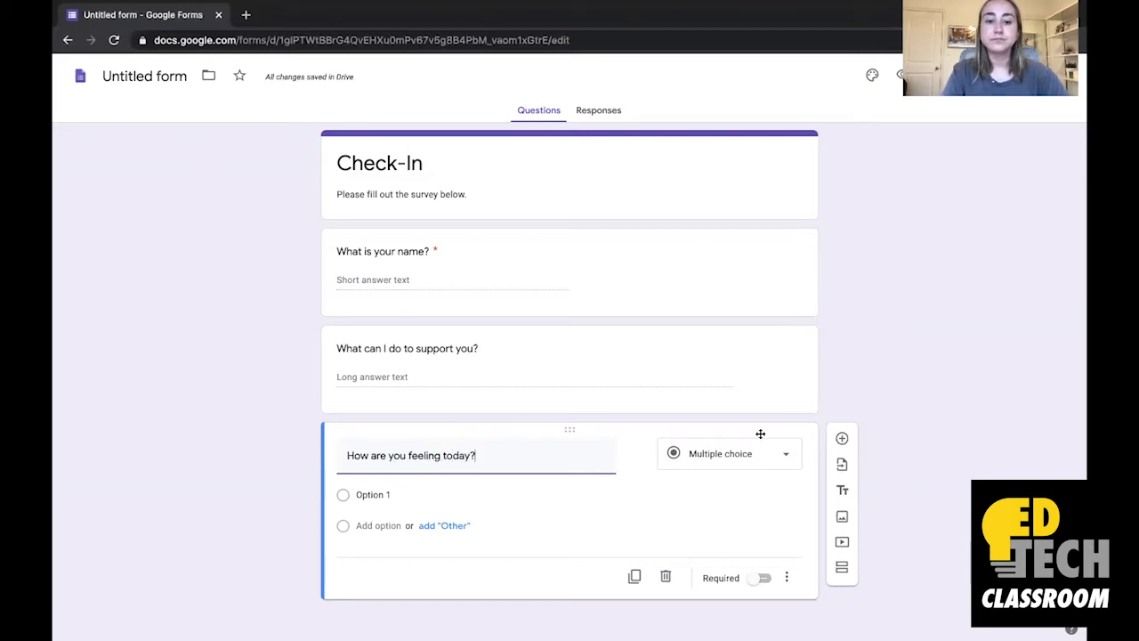
type("Happy")
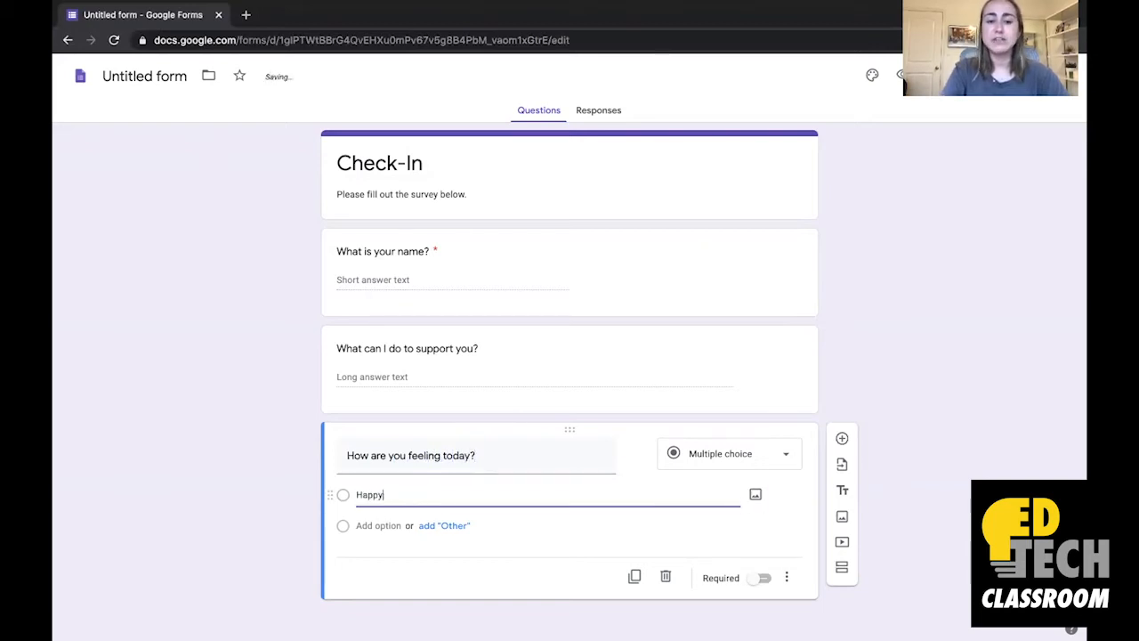
type("Sad")
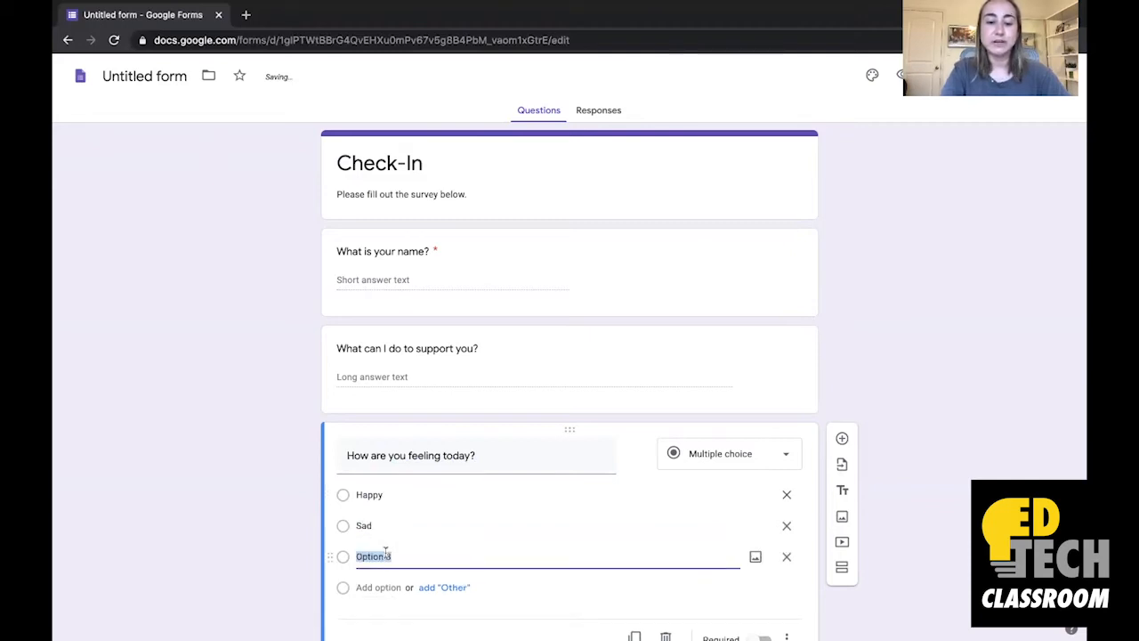
type("Overwhelmed")
type("Mad")
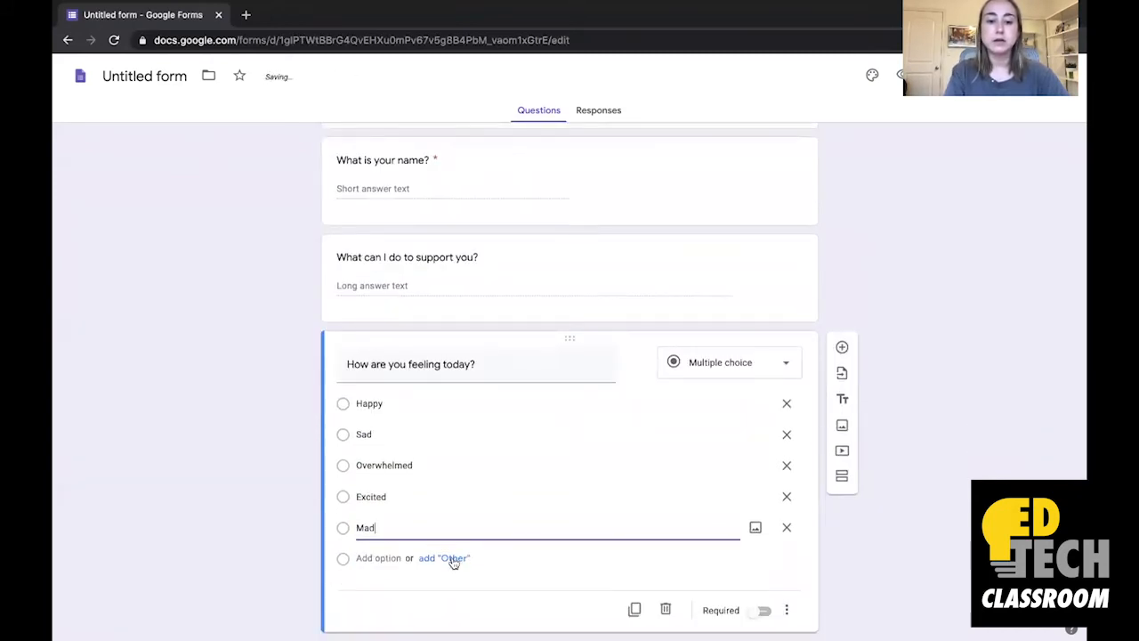
left_click(443, 558)
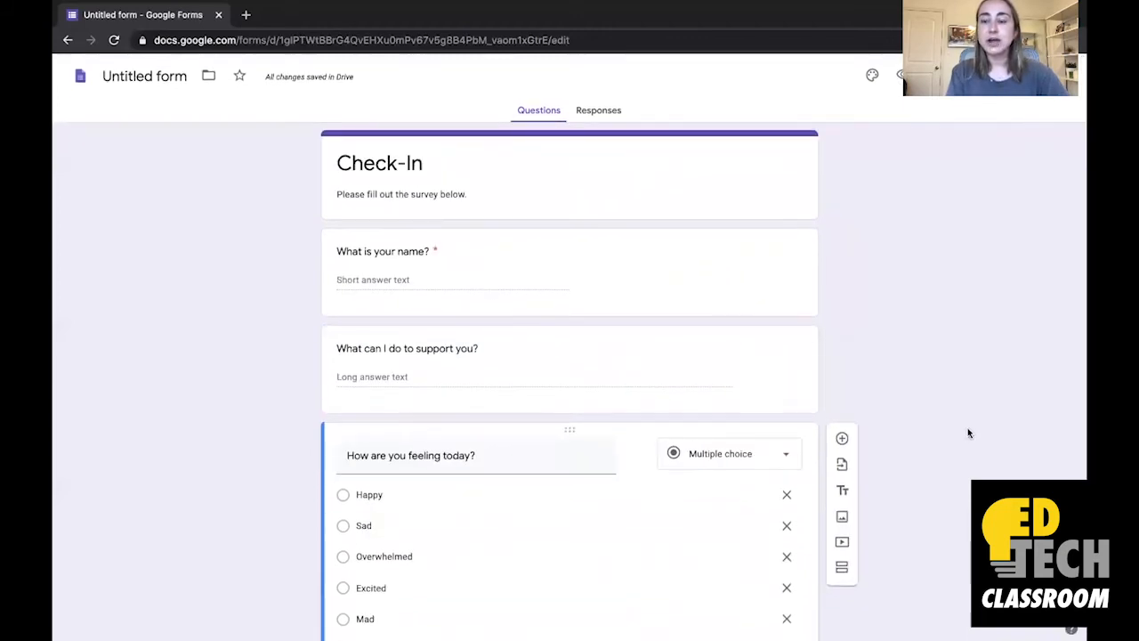
mouse_move(862, 135)
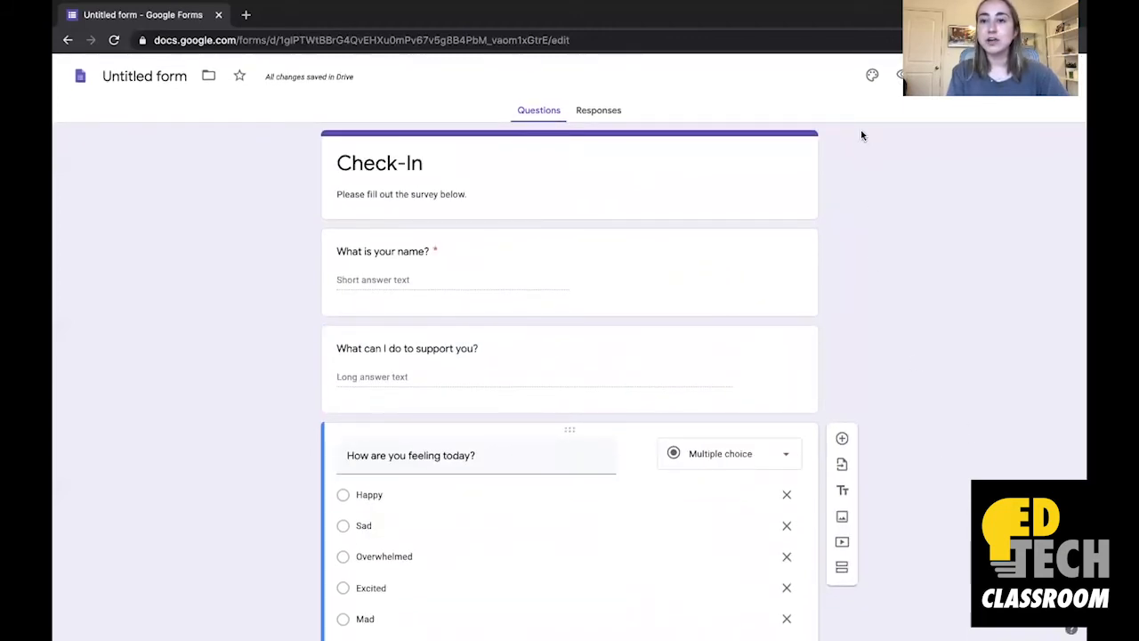
mouse_move(872, 74)
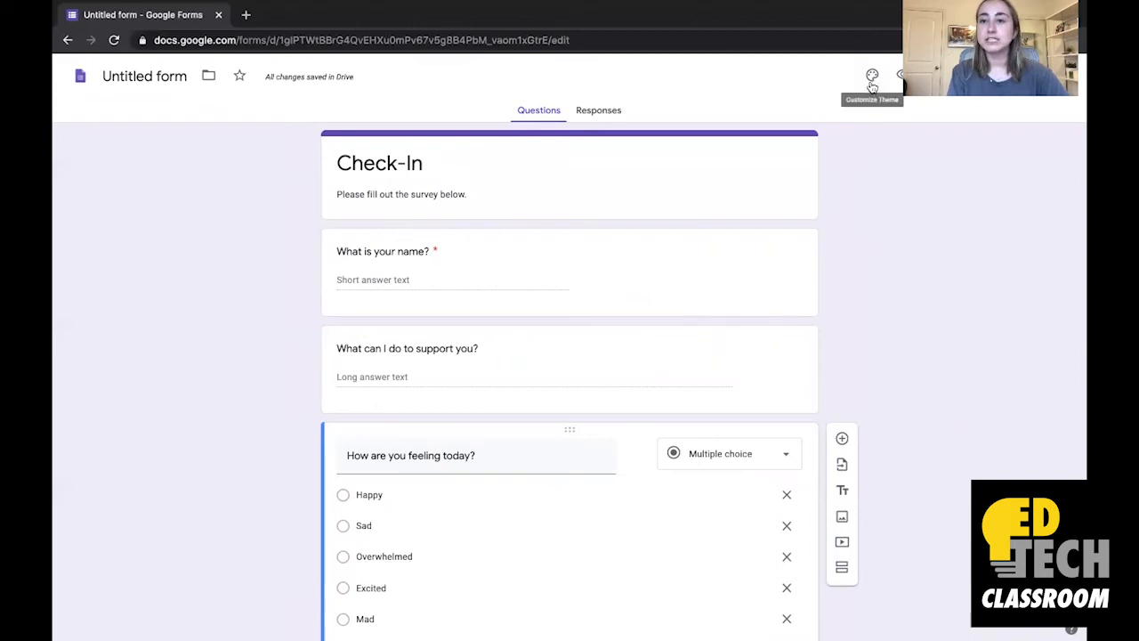
Open the Customize Theme panel for the Check-In form
left_click(872, 75)
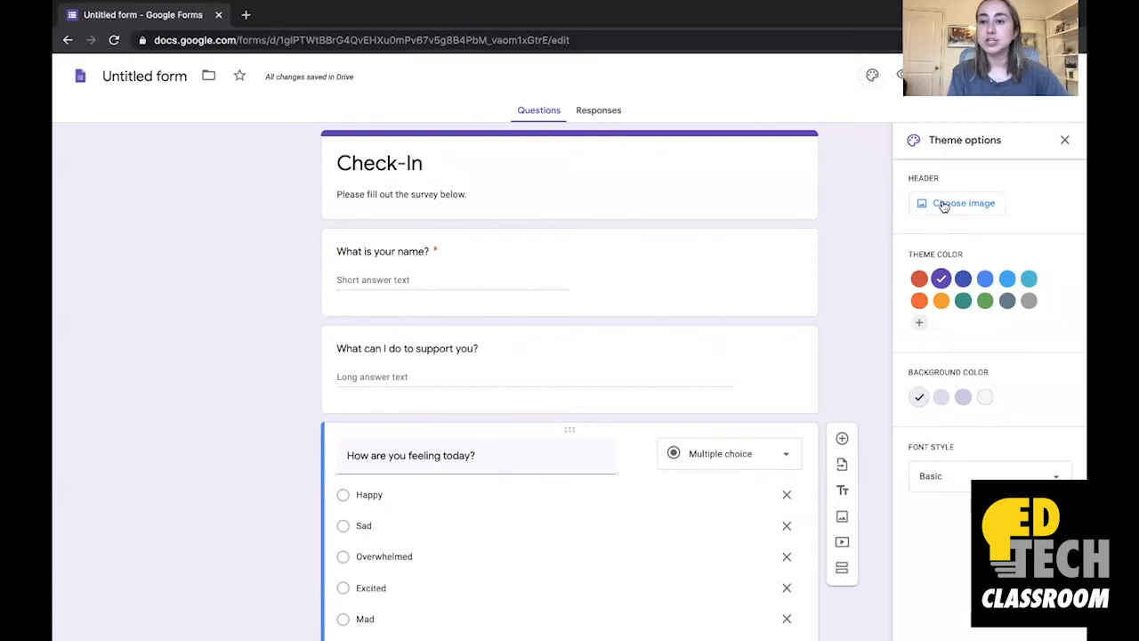
Set the header image to the butterfly photo from the Themes gallery
left_click(957, 203)
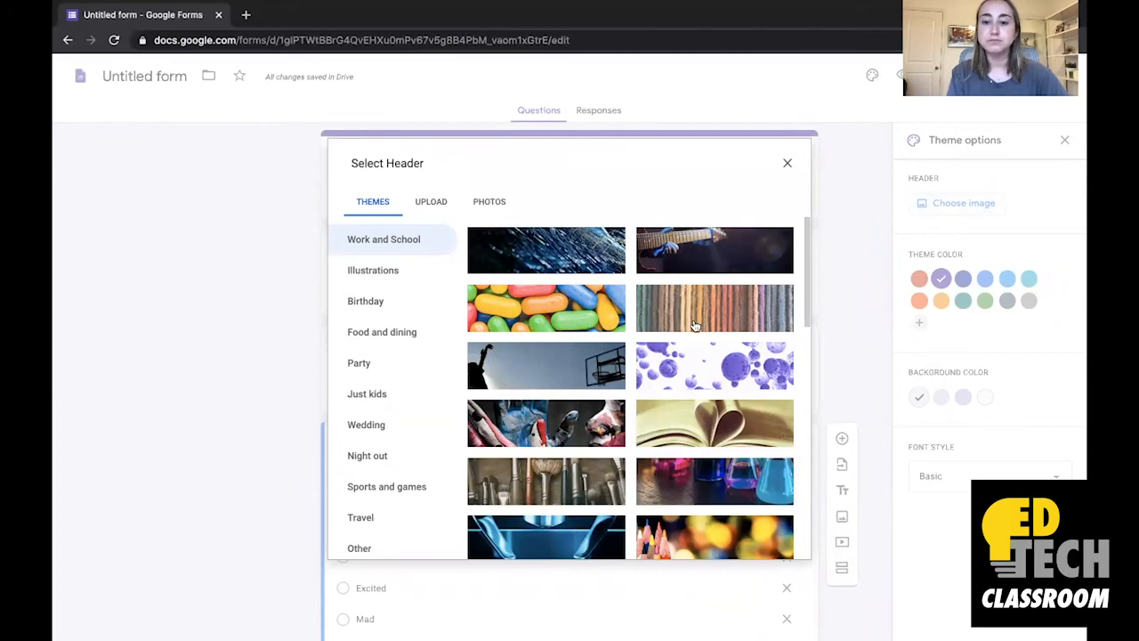
scroll("down", 3)
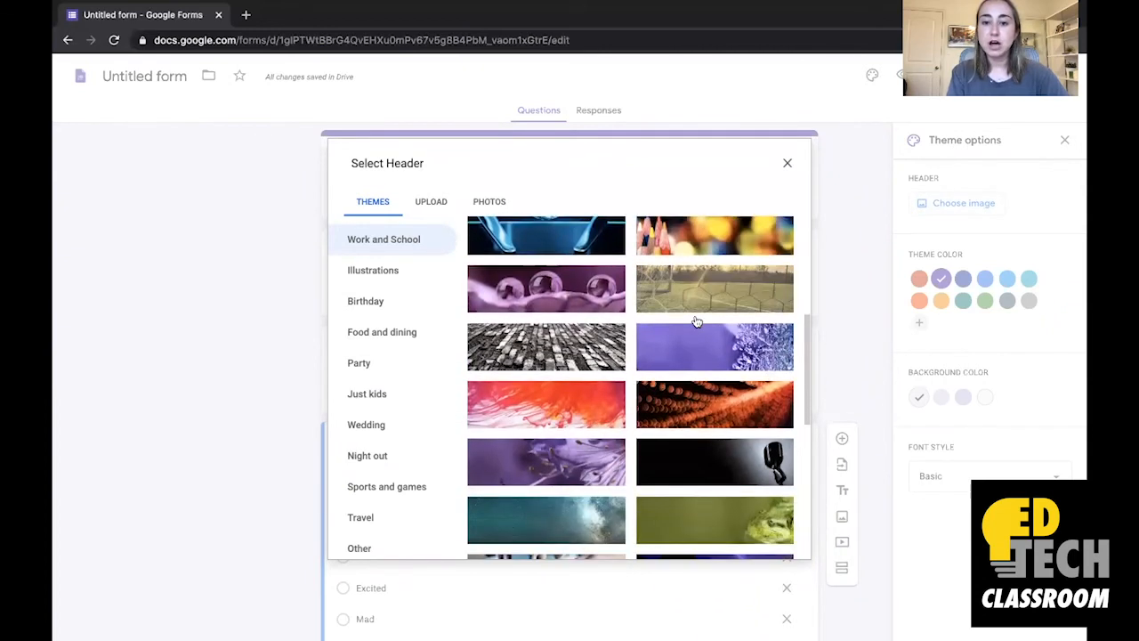
scroll("down", 3)
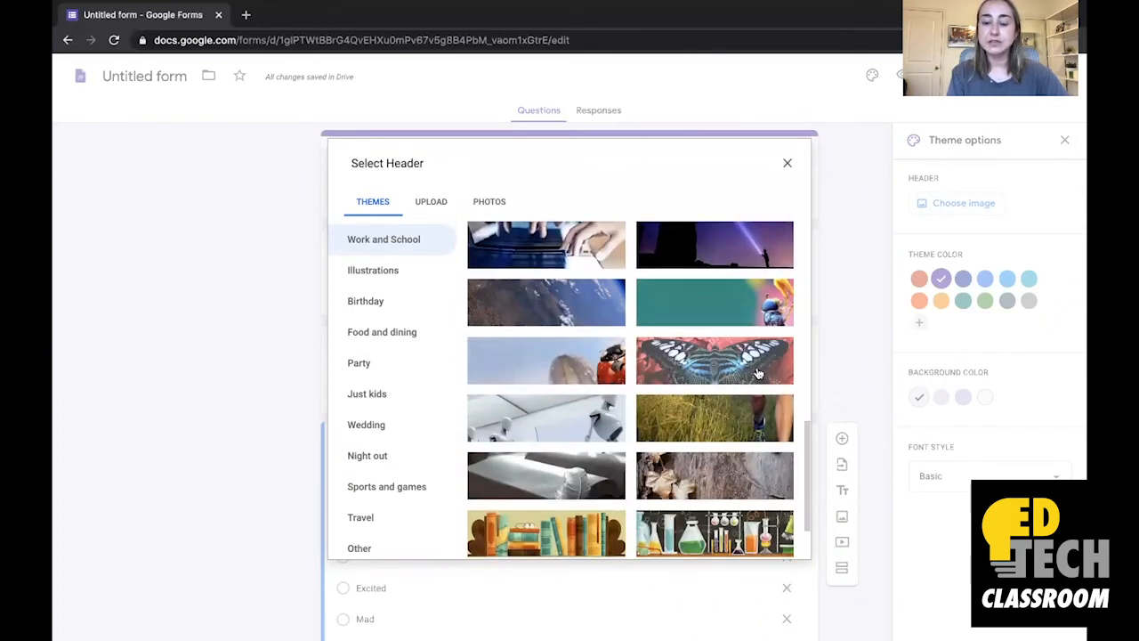
left_click(713, 360)
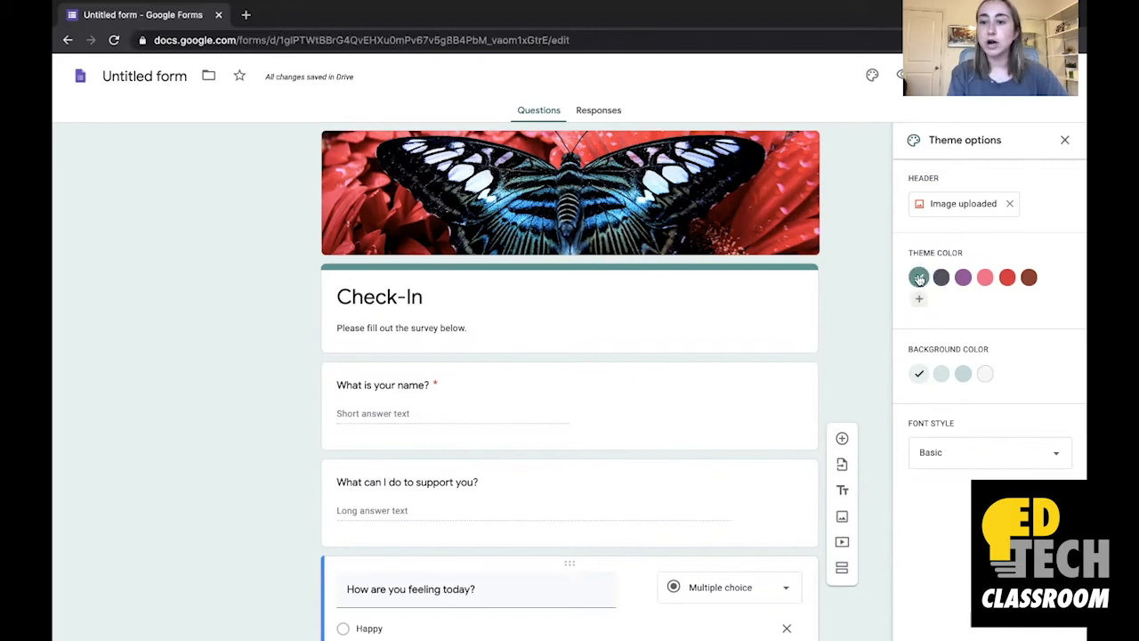
Pick the pink swatch under Theme color
left_click(918, 277)
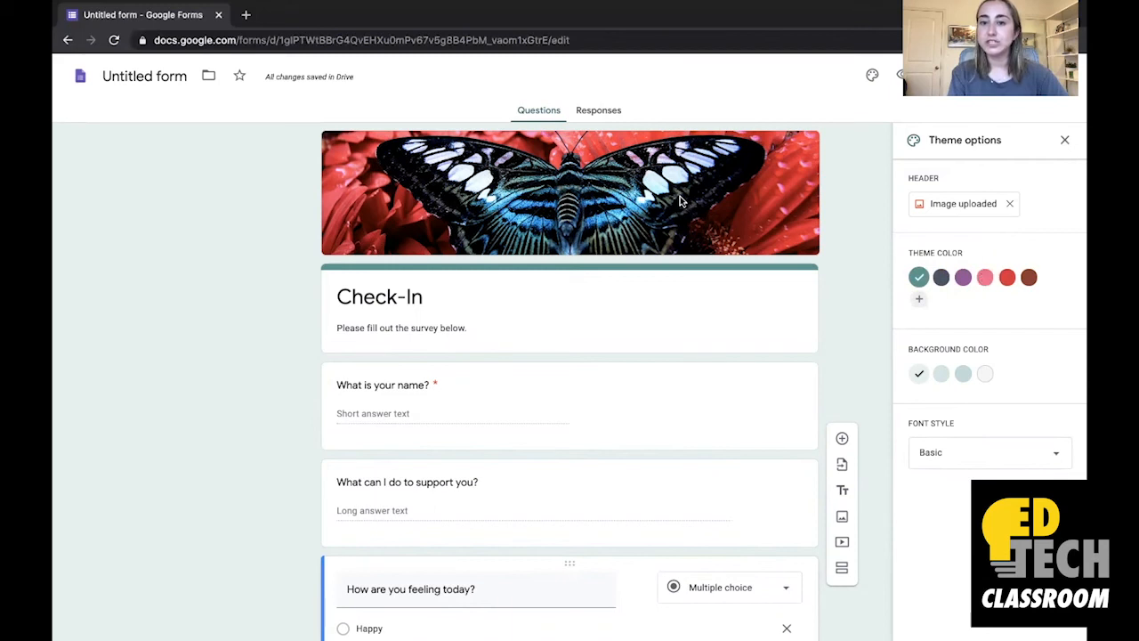
left_click(986, 276)
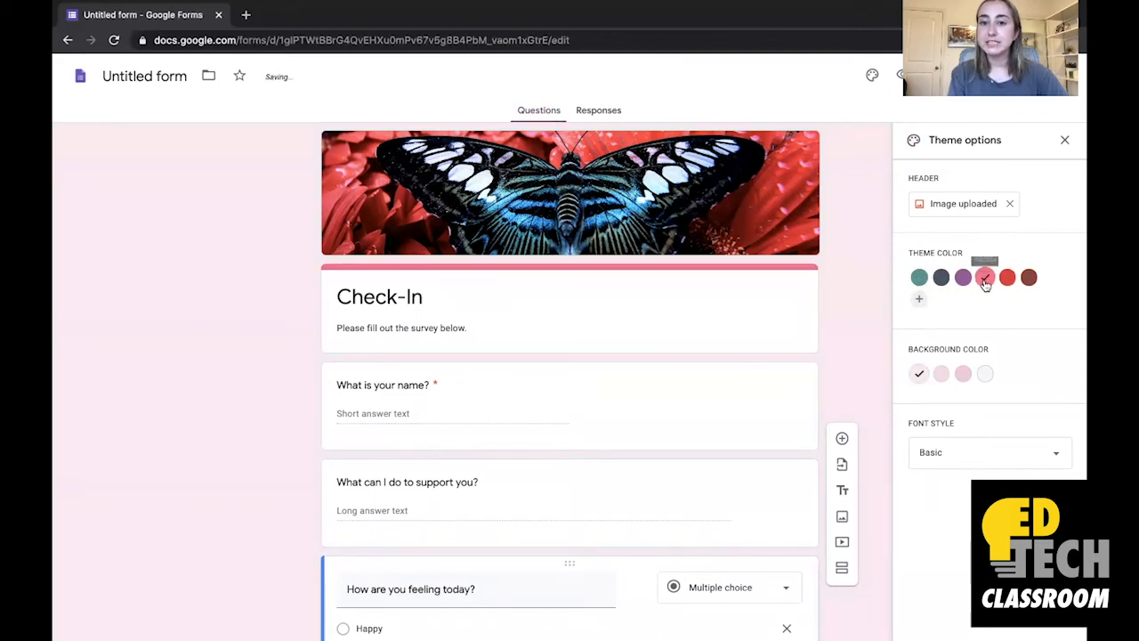
left_click(985, 277)
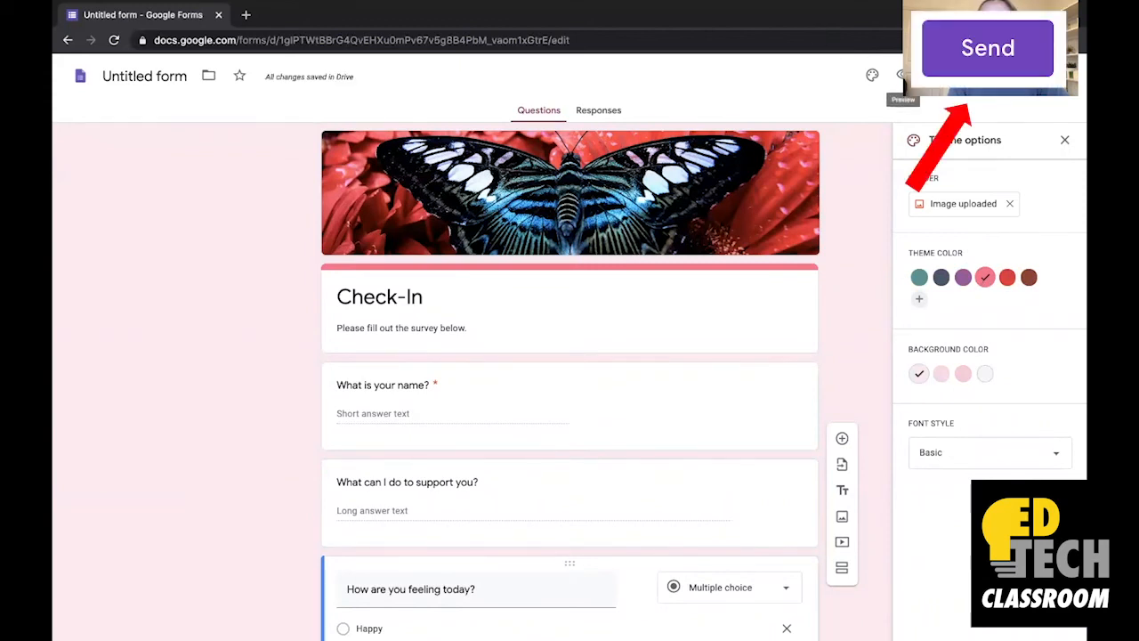
Copy the Check-In form's link from the Send form dialog
left_click(987, 47)
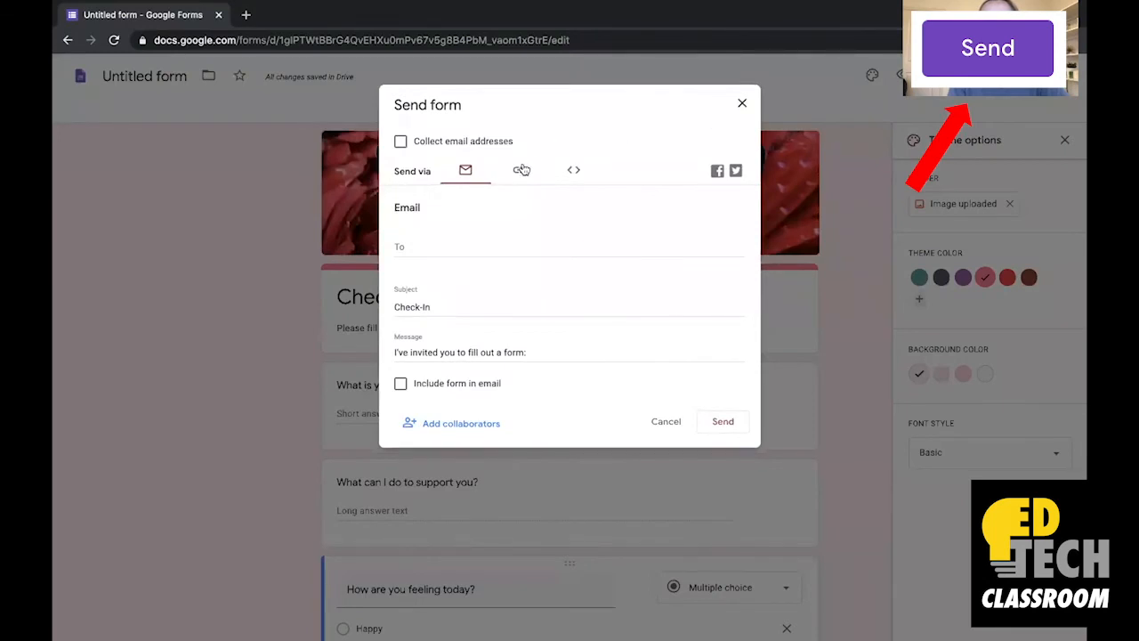
left_click(519, 170)
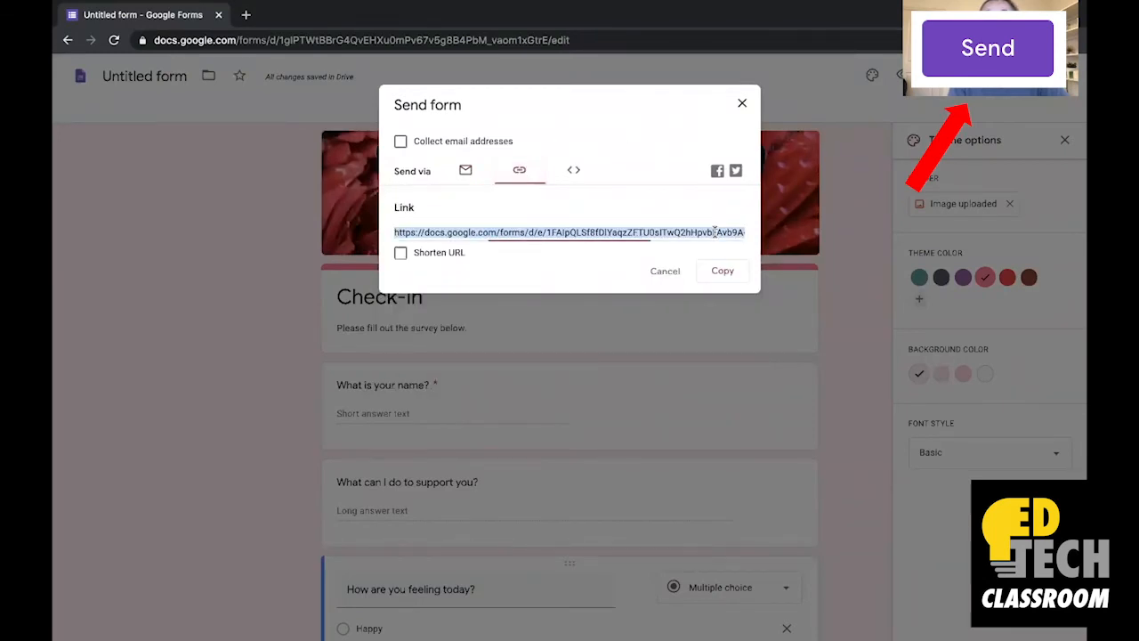
left_click(722, 270)
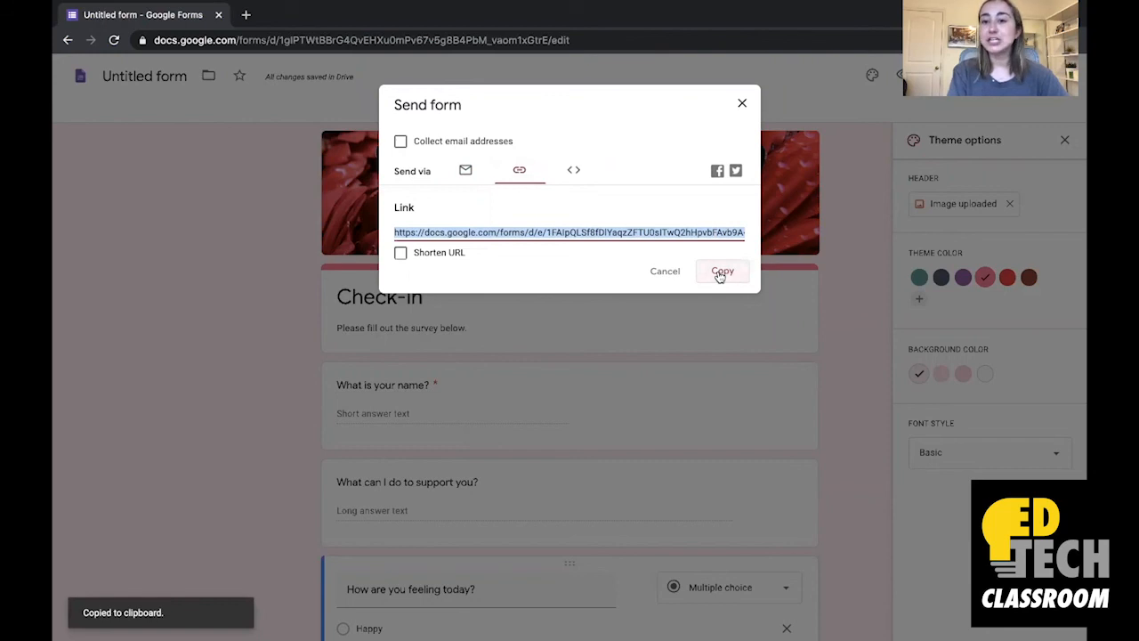